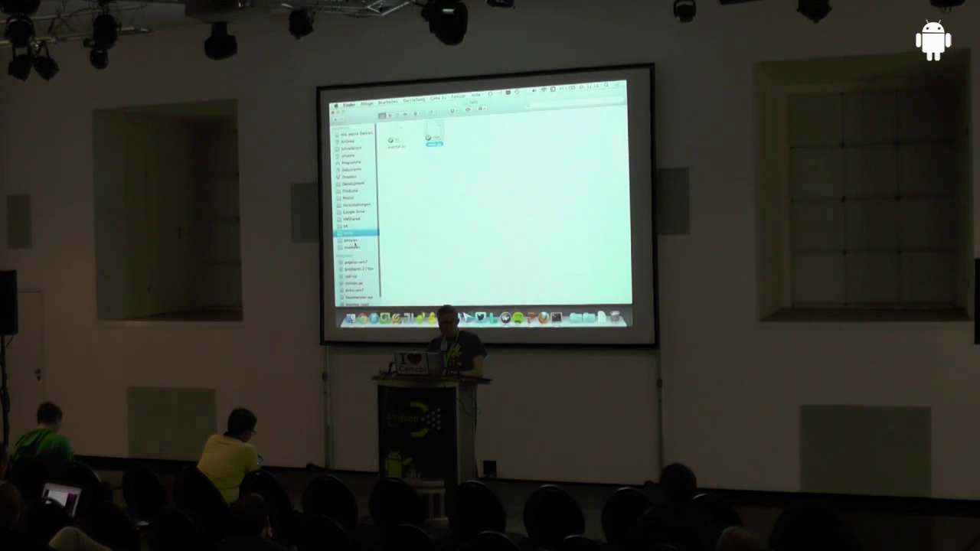
- Launch the showcase script with Kivy from its Finder folder
right_click(353, 242)
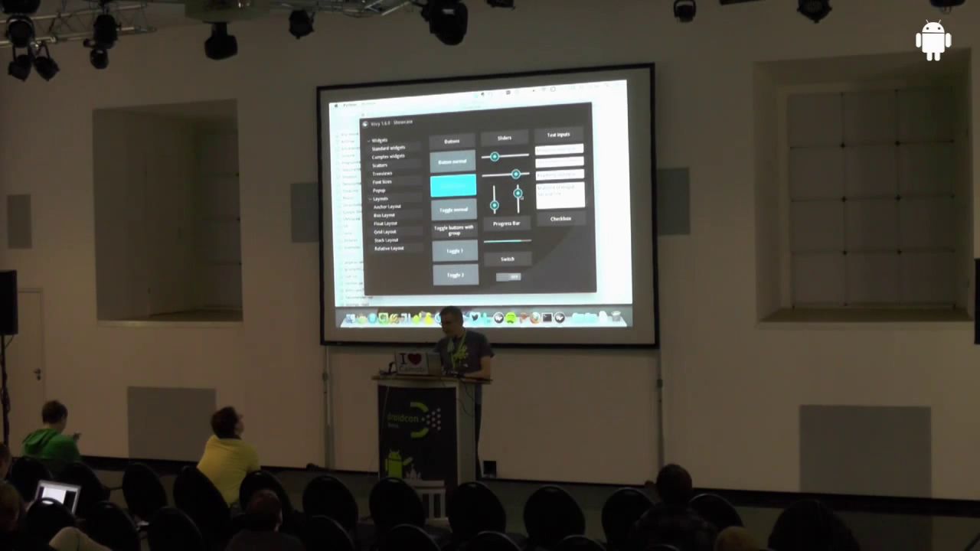
- Step through Complex widgets (expanding an accordion panel), Scatter, Treeviews and Grid layout pages
click(384, 157)
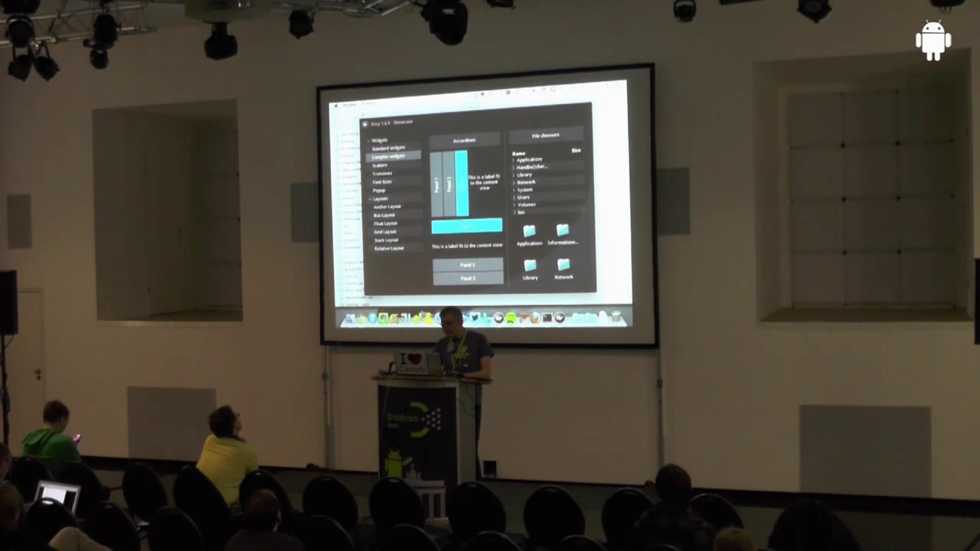
click(465, 230)
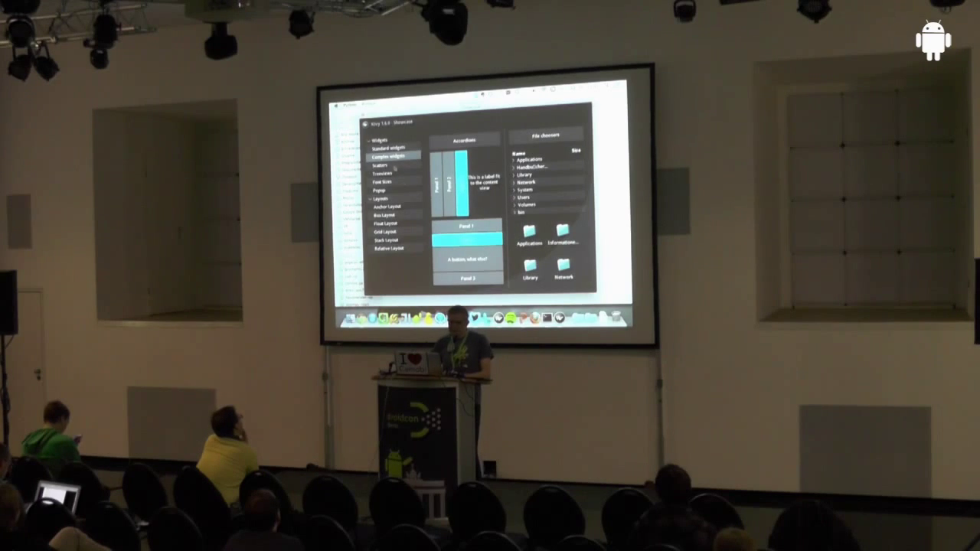
click(383, 166)
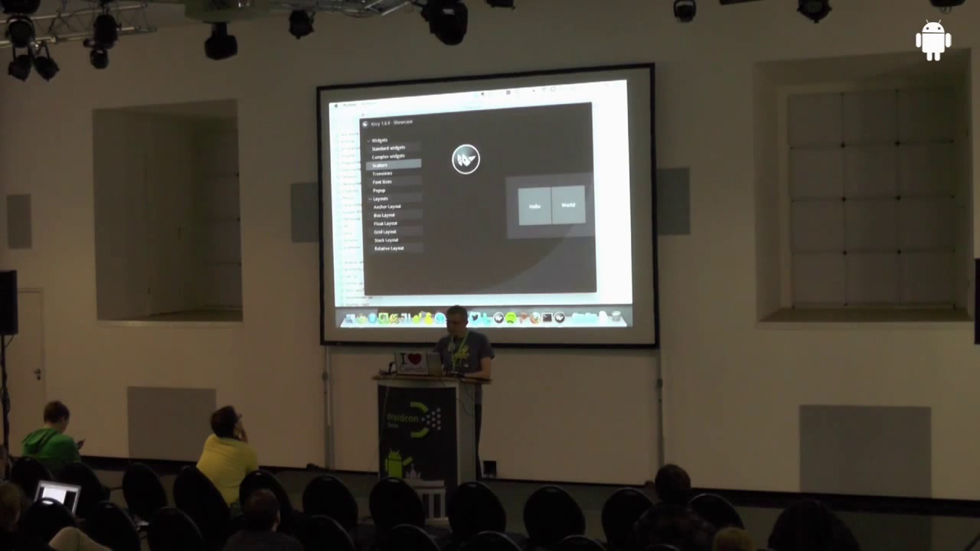
click(383, 173)
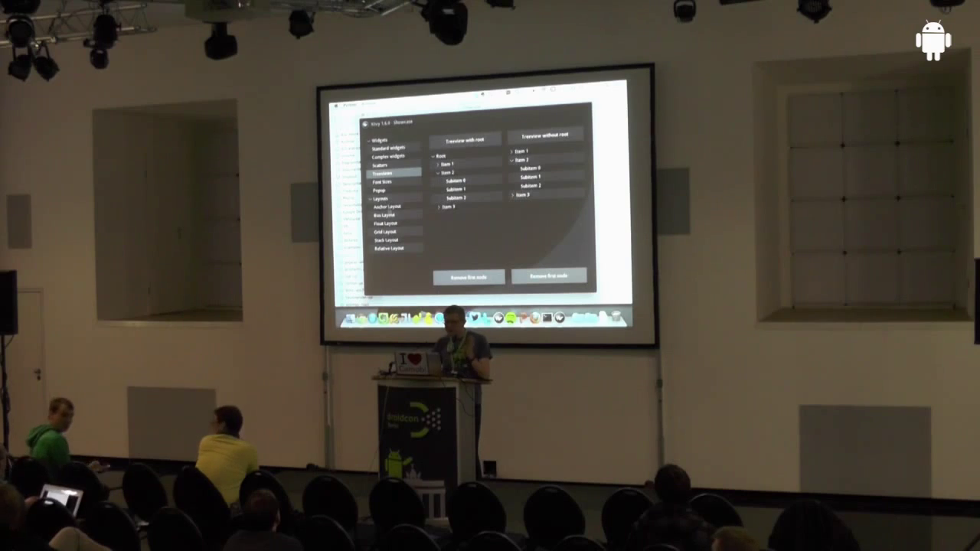
click(391, 230)
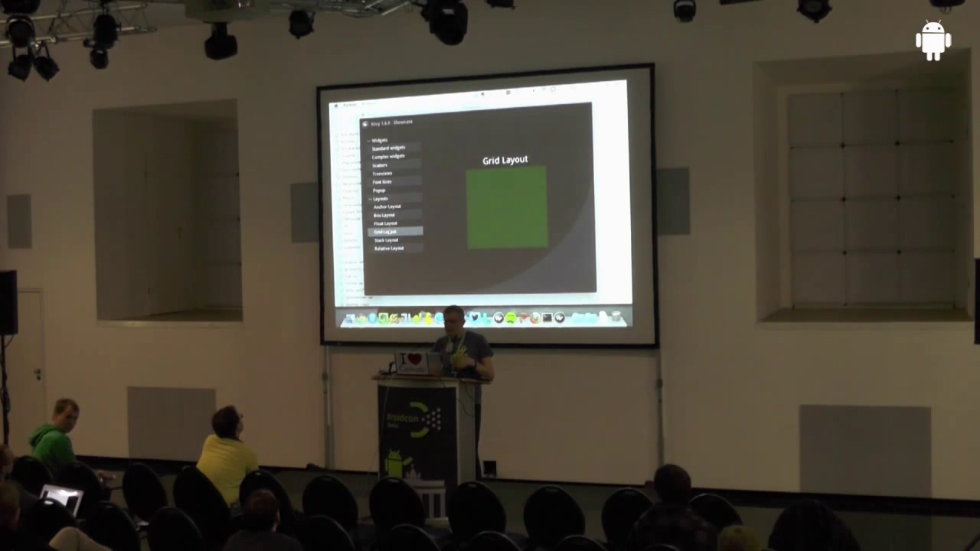